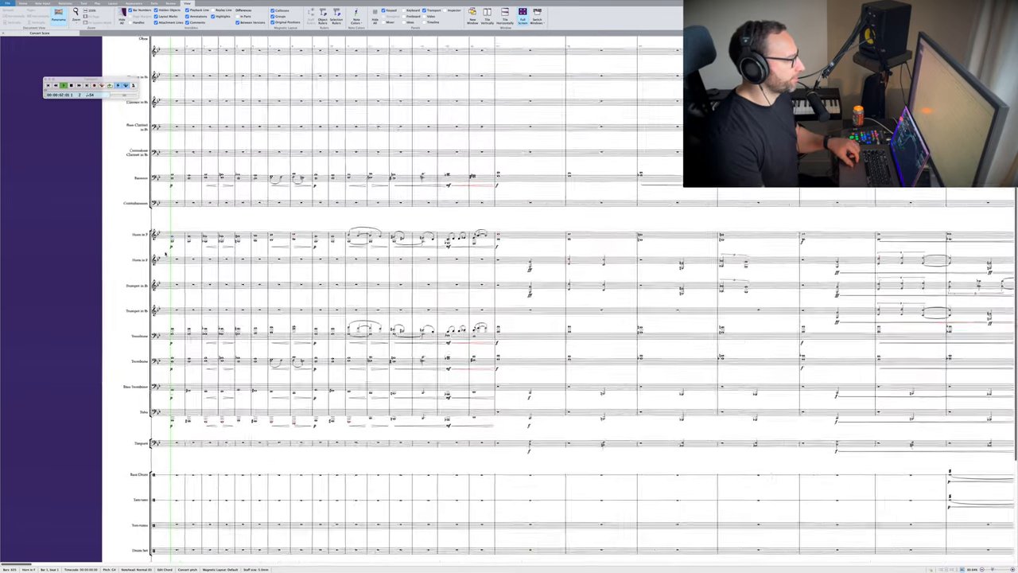
{"action": "scroll", "scroll_direction": "down", "scroll_amount": 3}
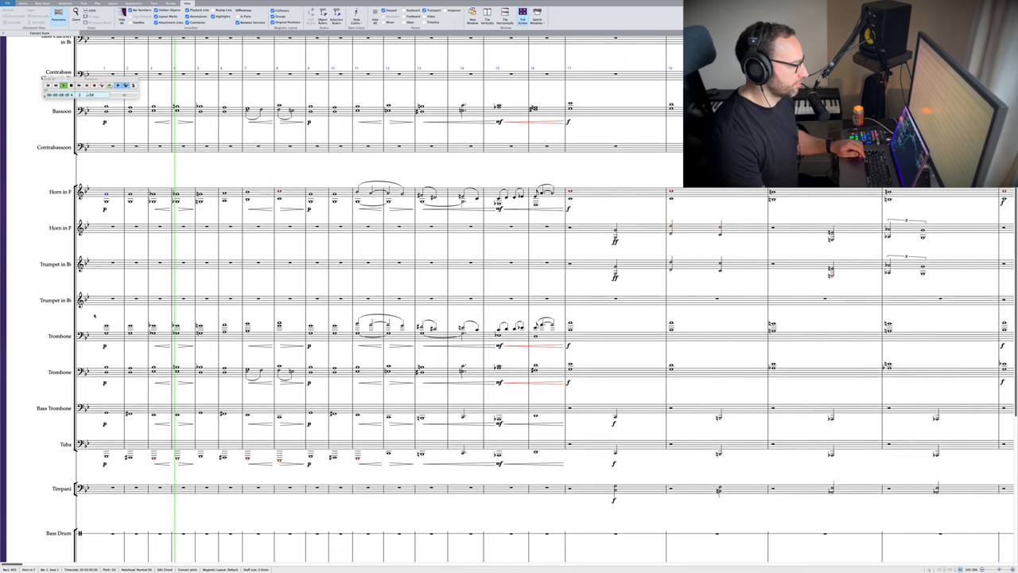
{"action": "scroll", "scroll_direction": "down", "scroll_amount": 3}
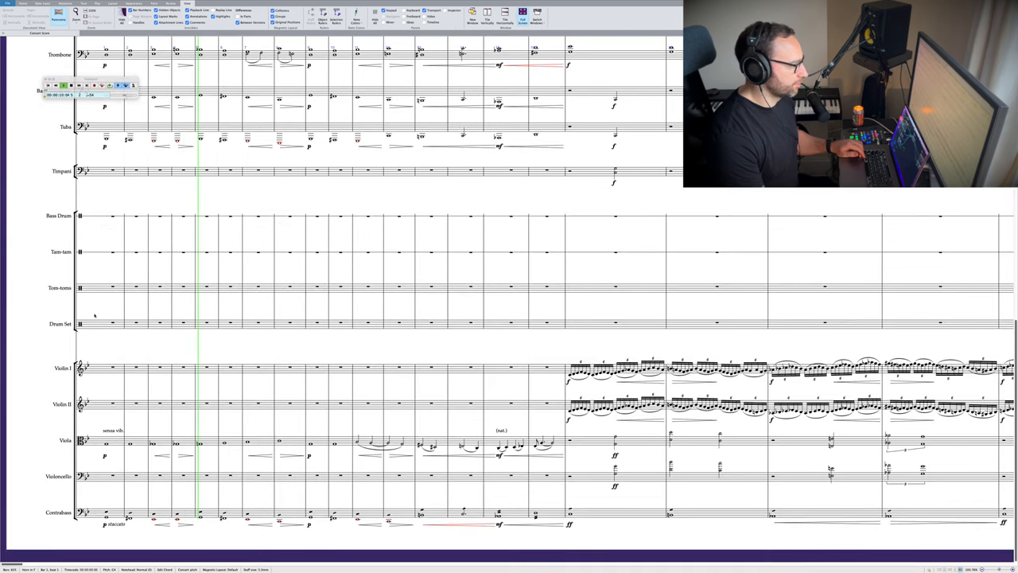
{"action": "scroll", "scroll_direction": "down", "scroll_amount": 3}
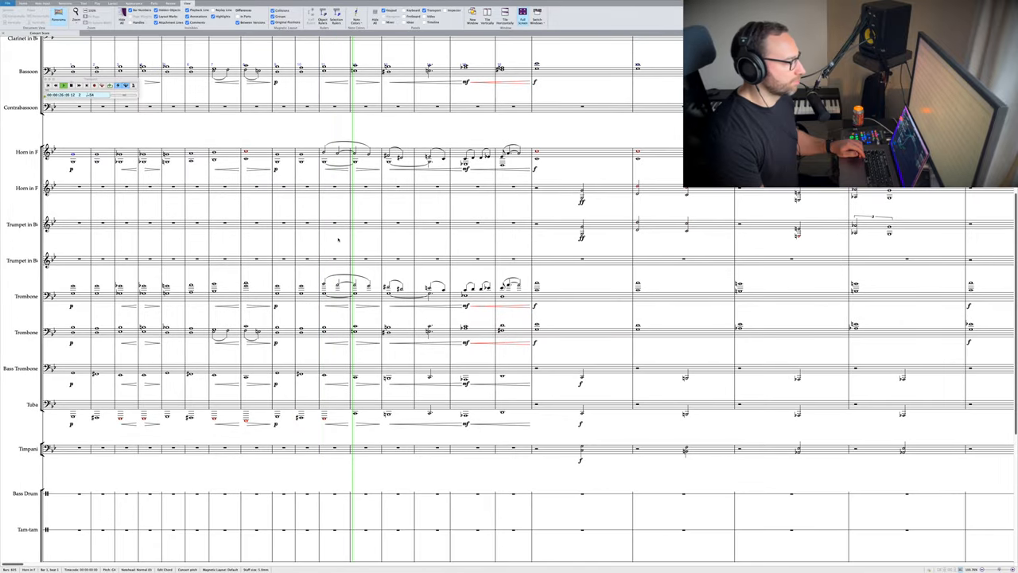
{"action": "key", "text": "space"}
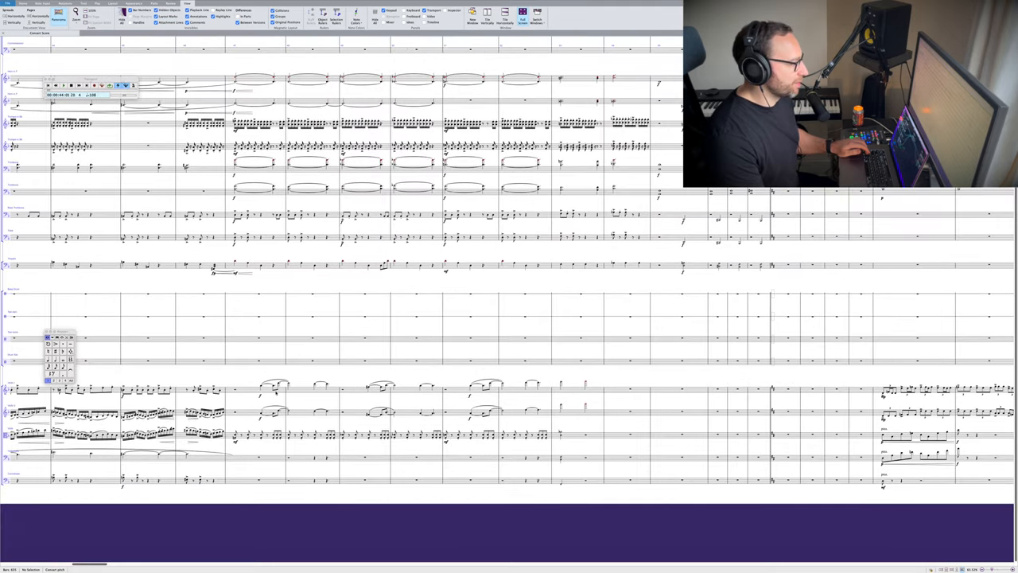
{"action": "left_click", "coordinate": [66, 372]}
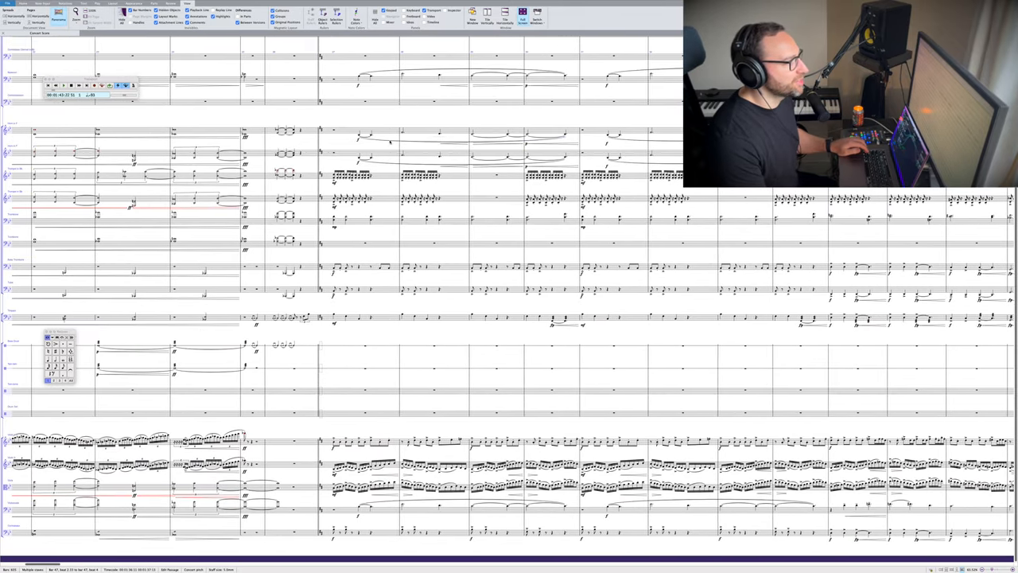
{"action": "left_click", "coordinate": [358, 143]}
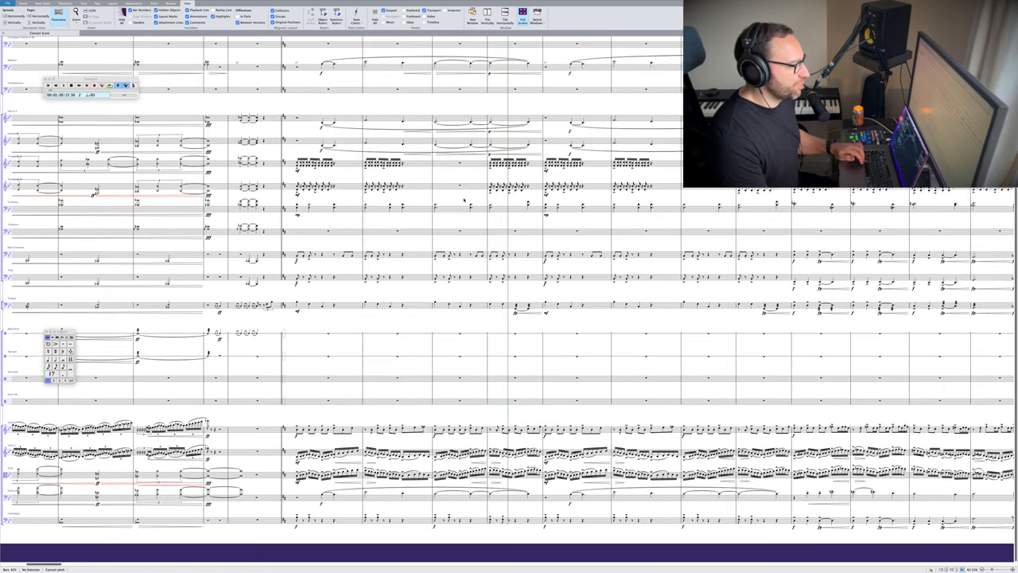
{"action": "scroll", "scroll_direction": "up", "scroll_amount": 3}
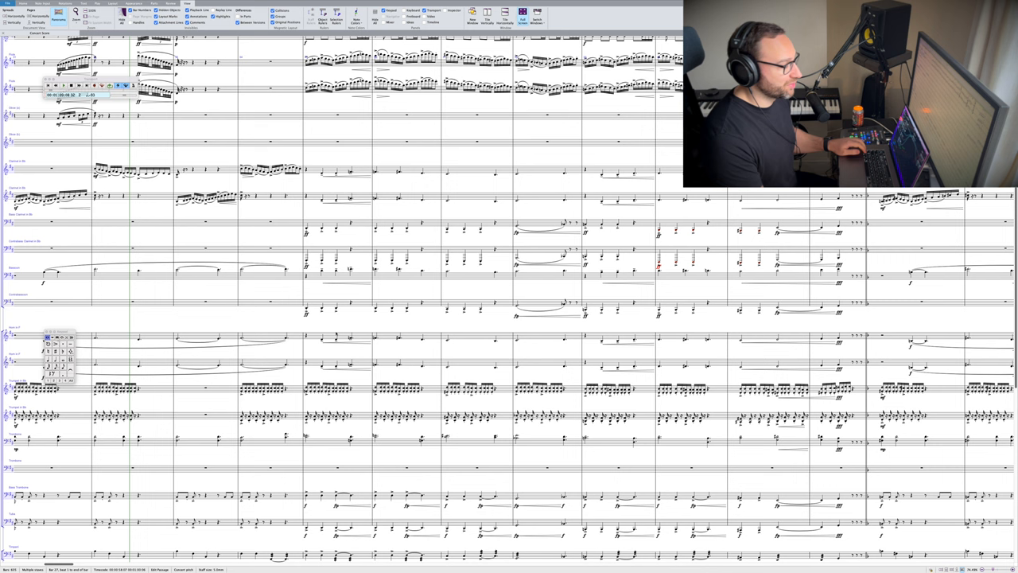
{"action": "left_click", "coordinate": [334, 336]}
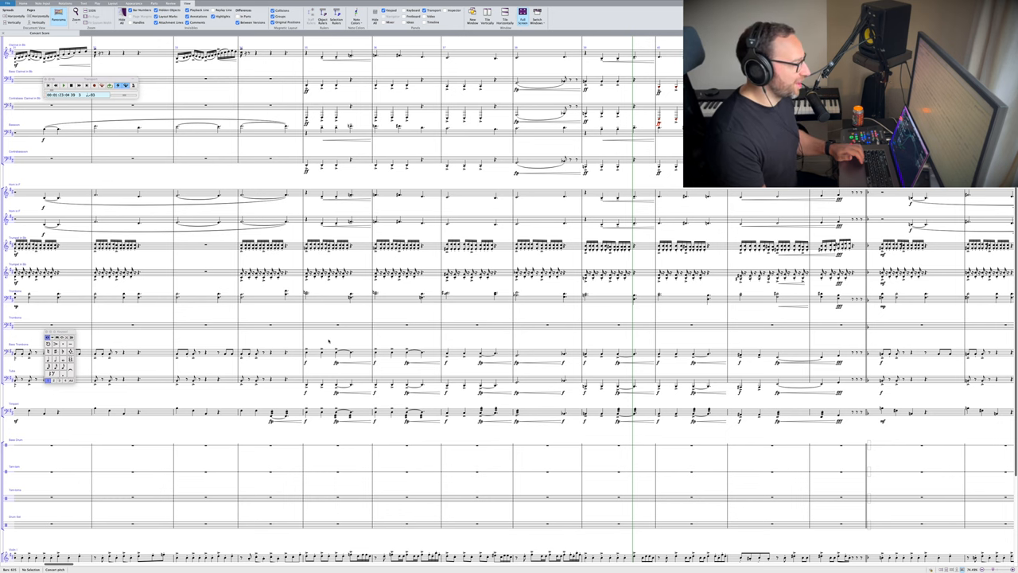
{"action": "scroll", "scroll_direction": "down", "scroll_amount": 3}
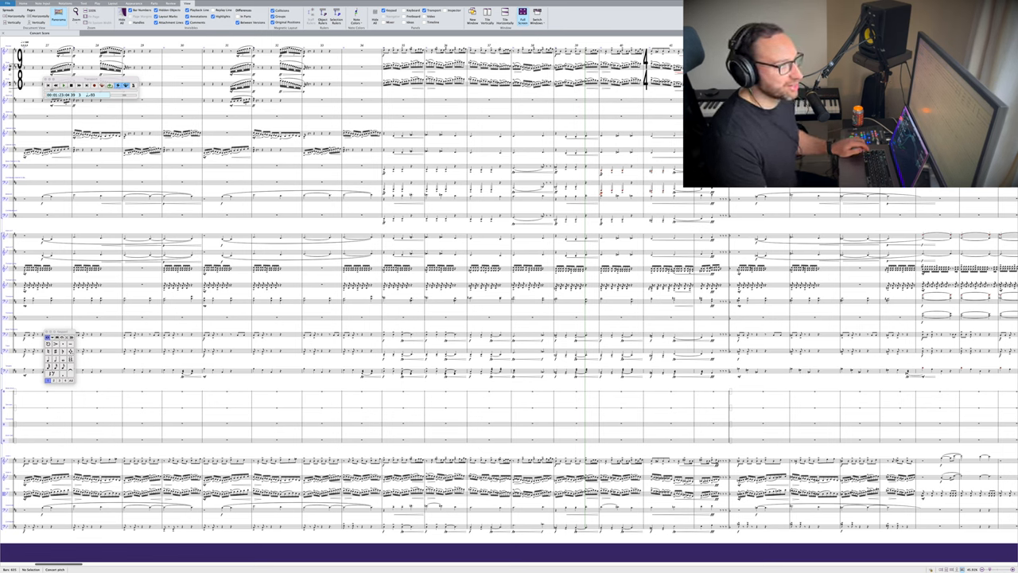
{"action": "scroll", "scroll_direction": "left", "scroll_amount": 3}
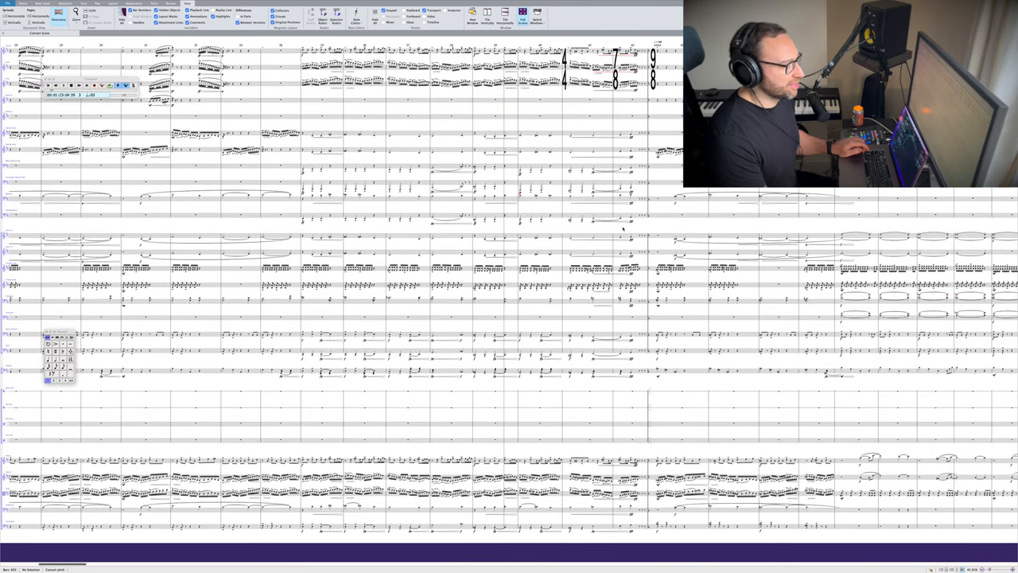